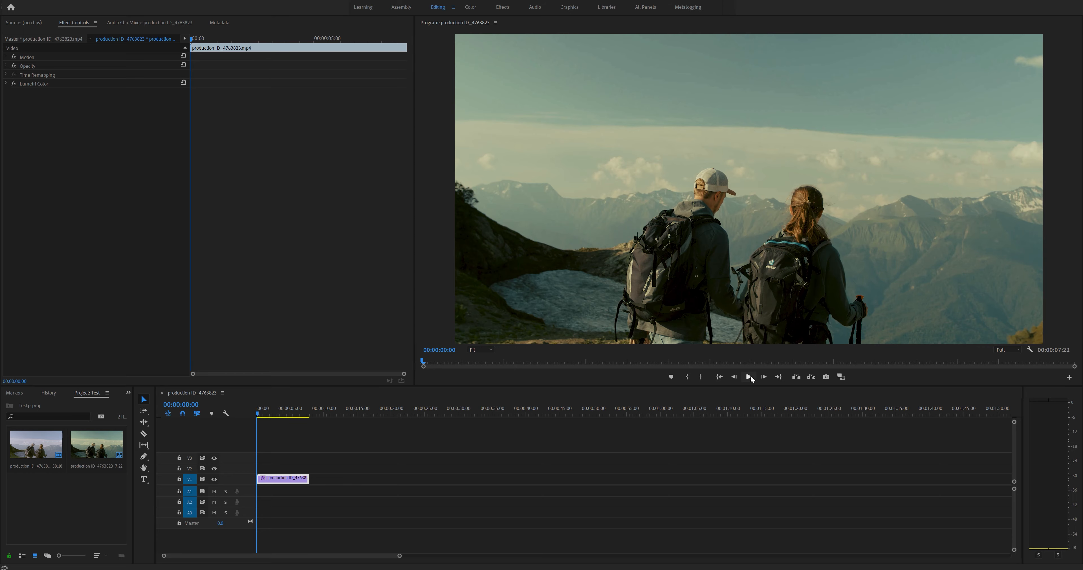
Step: Preview the shaky hiking clip in the Program Monitor for about five seconds
left_click(748, 376)
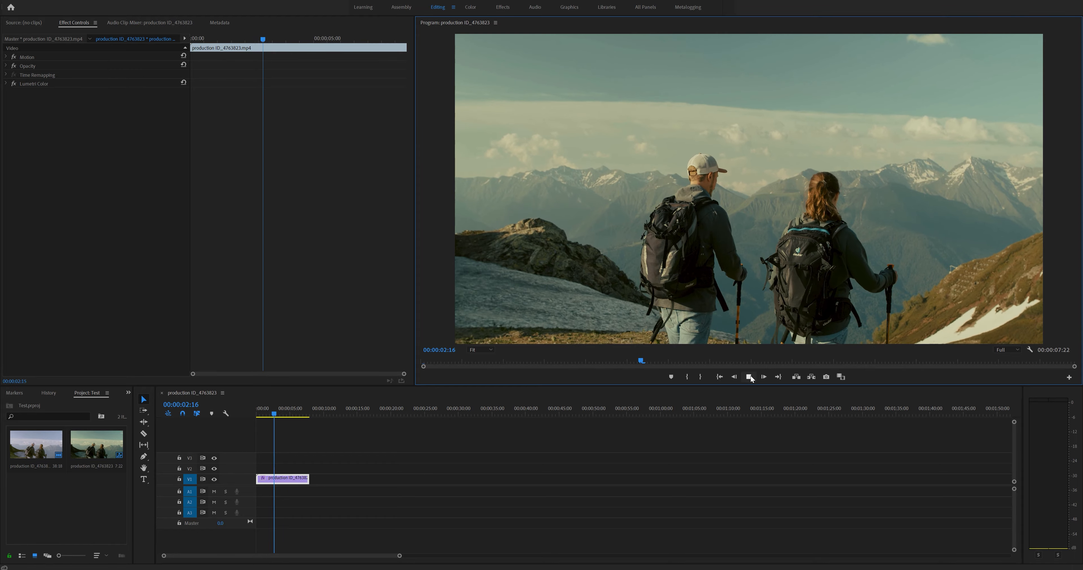
left_click(762, 376)
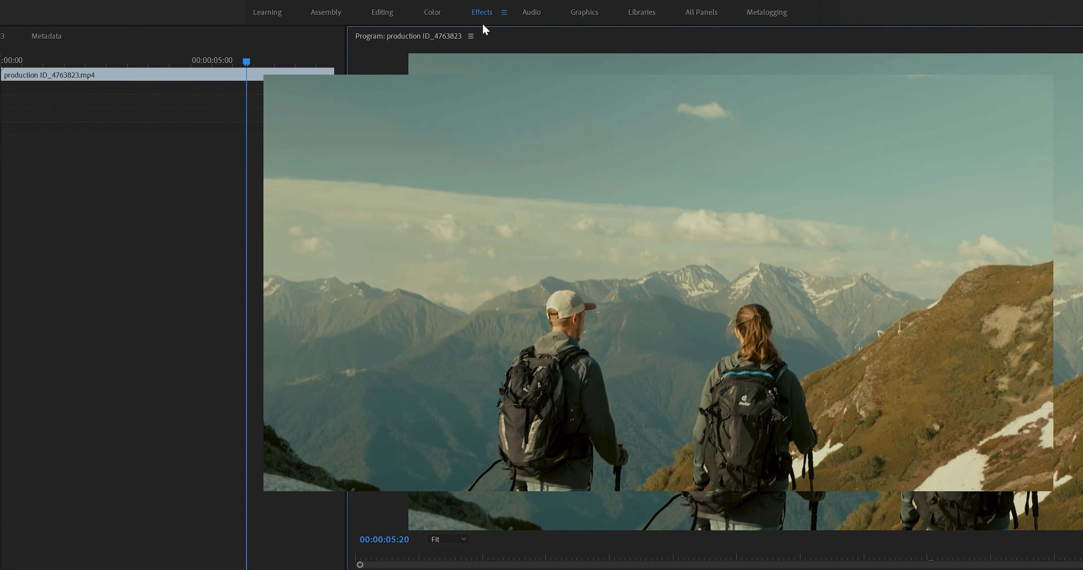
Step: Find Warp Stabilizer via 'warp stab' search and apply it to the hiking clip
left_click(481, 12)
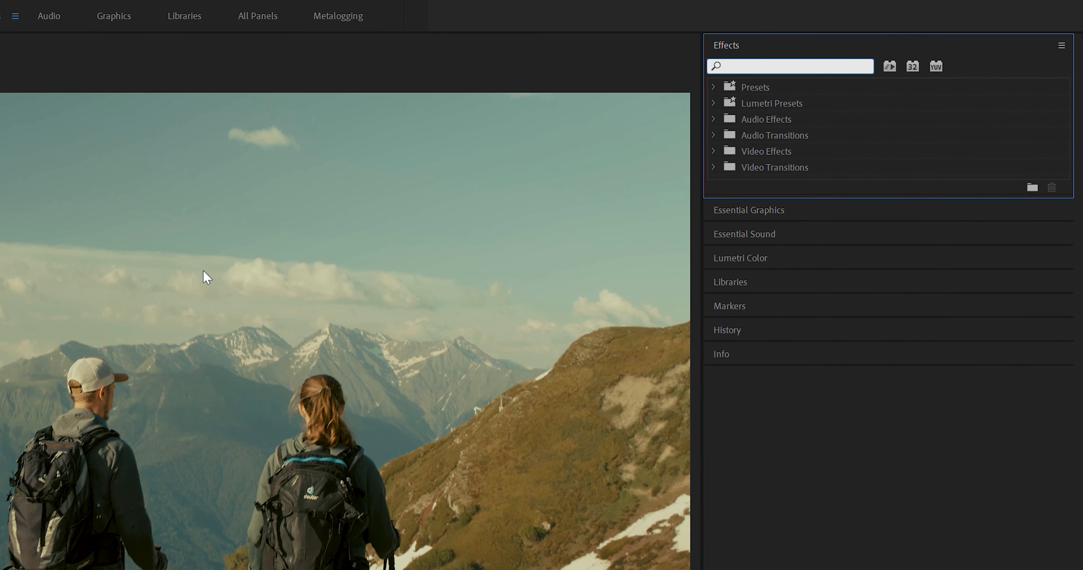
type("warp stab")
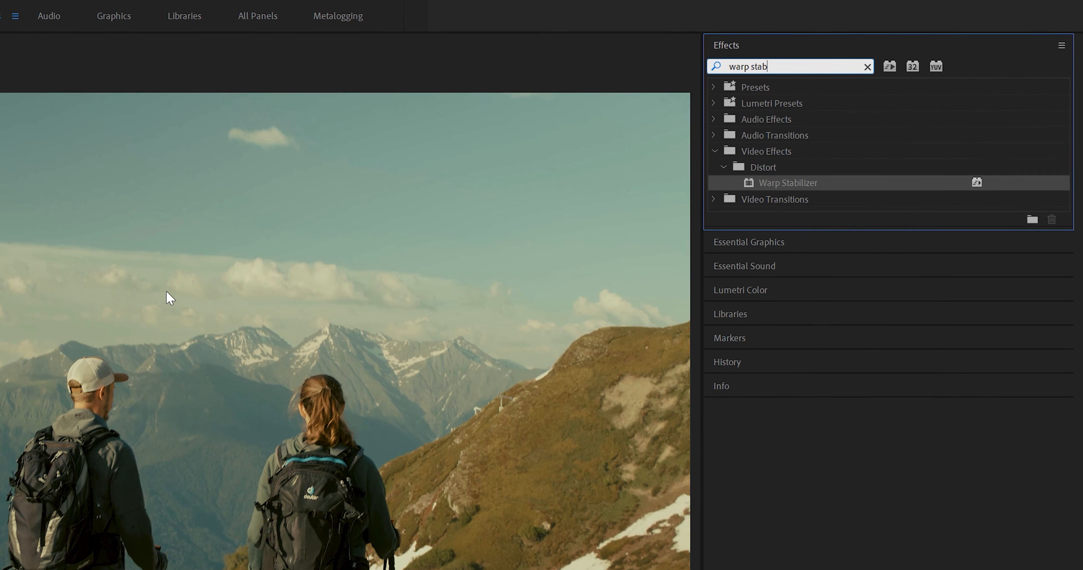
left_click(346, 10)
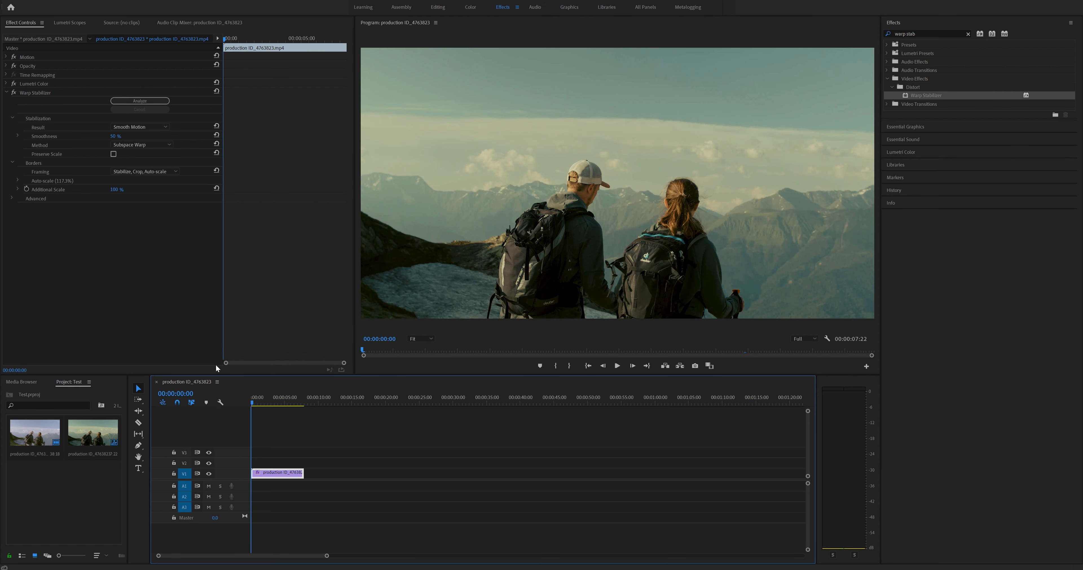
mouse_move(190, 336)
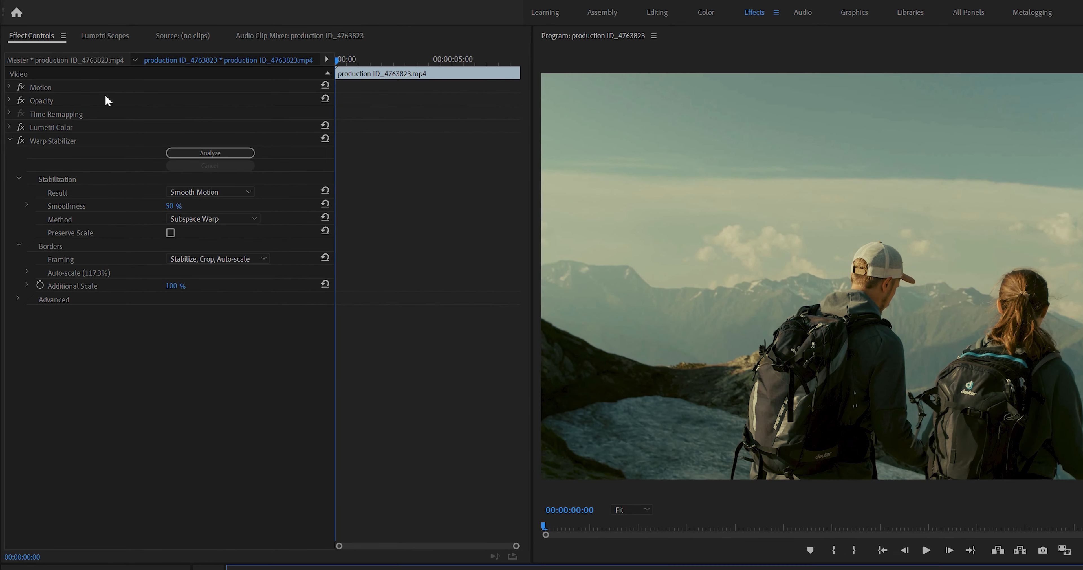
mouse_move(58, 148)
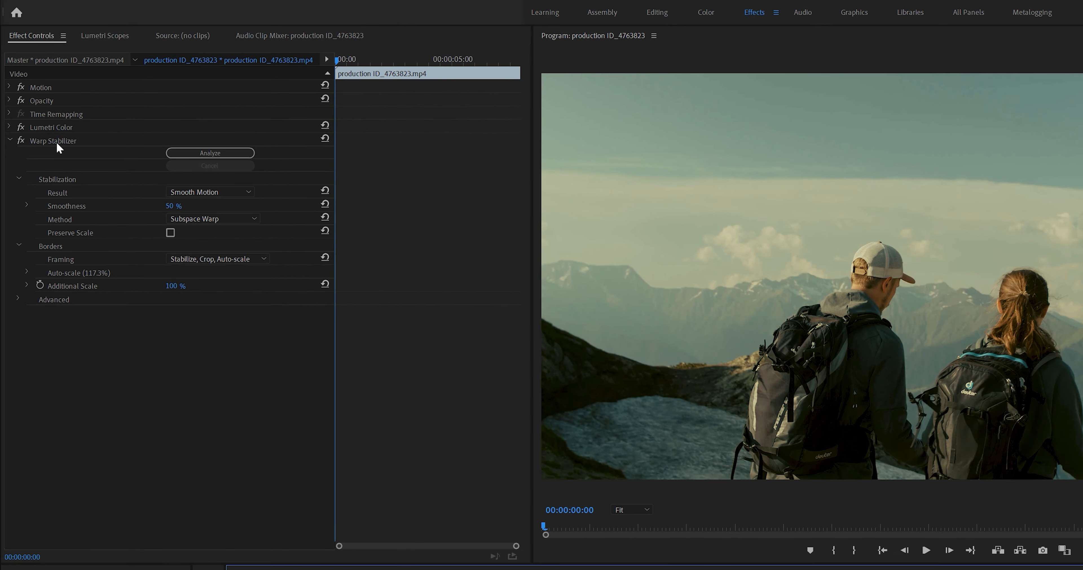
Step: Expand Smoothness and list the Smooth Motion / No Motion result choices
left_click(26, 205)
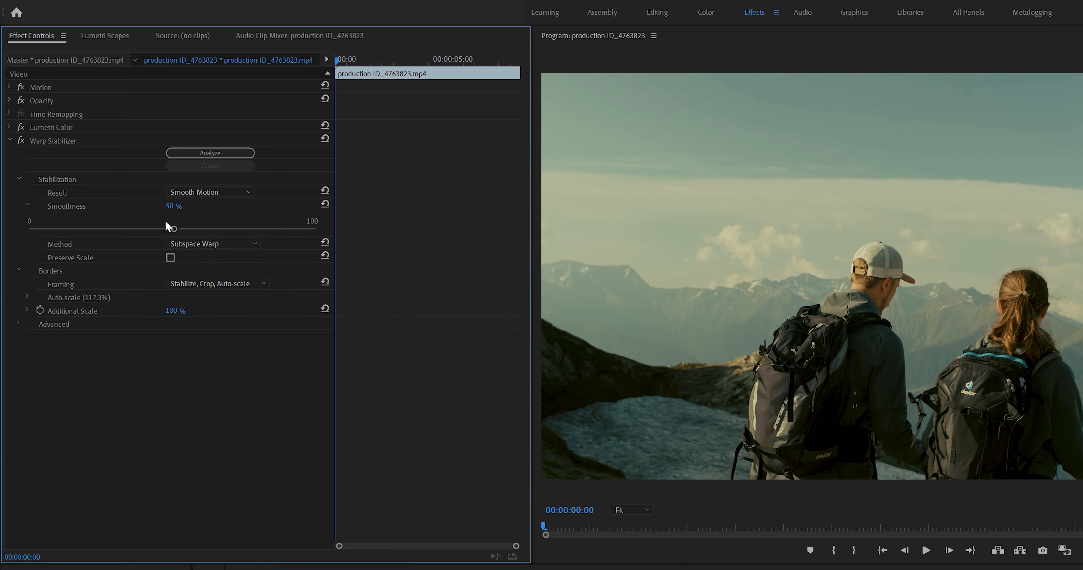
mouse_move(219, 234)
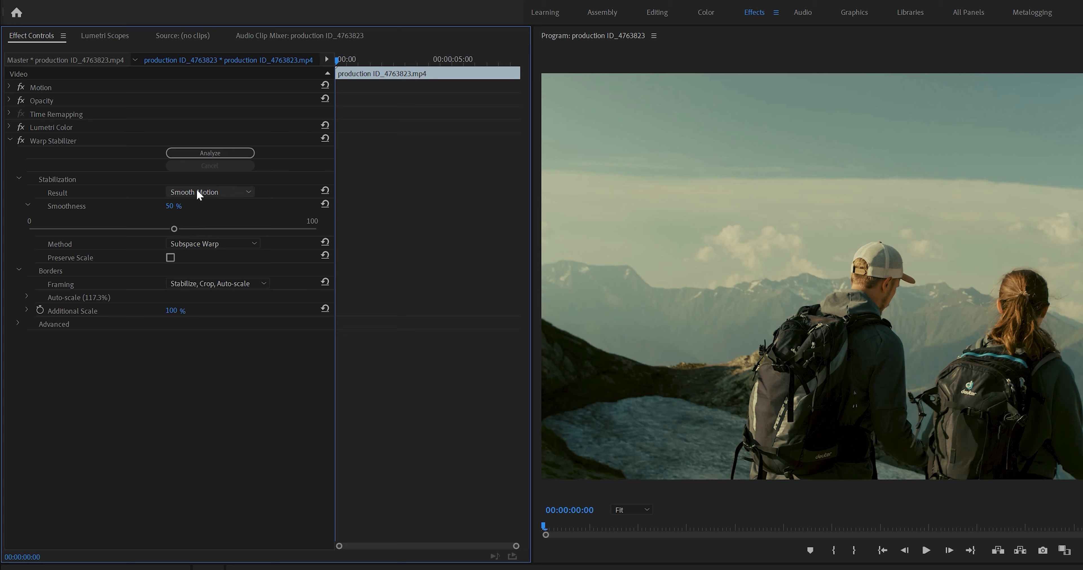
left_click(211, 192)
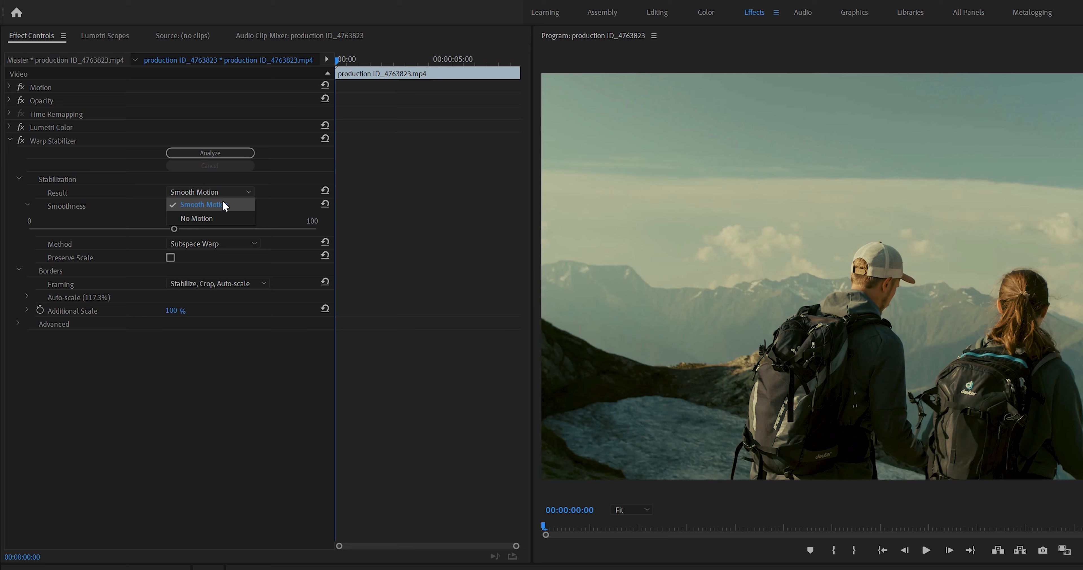
left_click(197, 218)
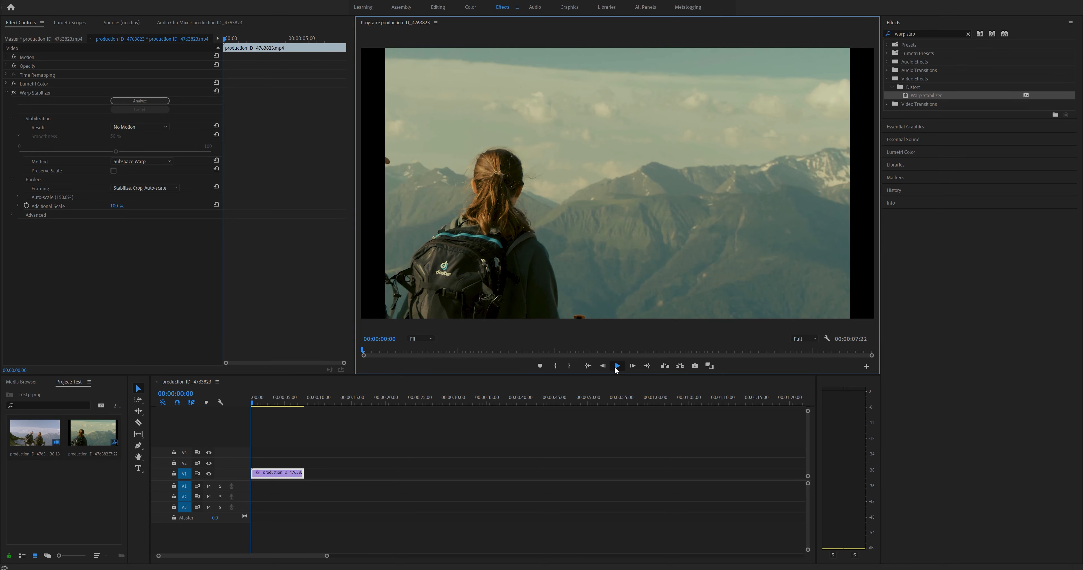
left_click(618, 365)
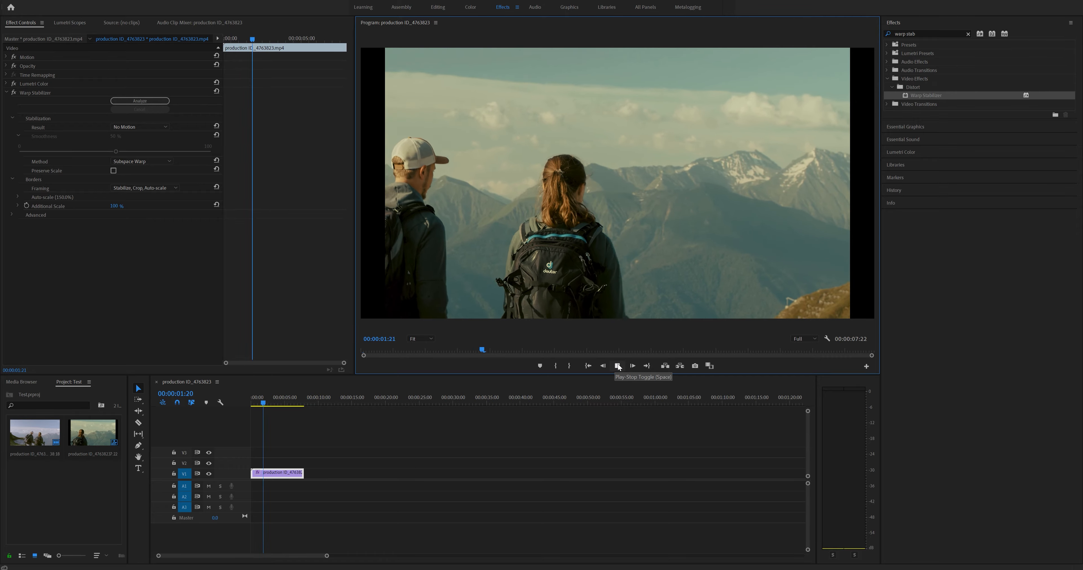
left_click(138, 127)
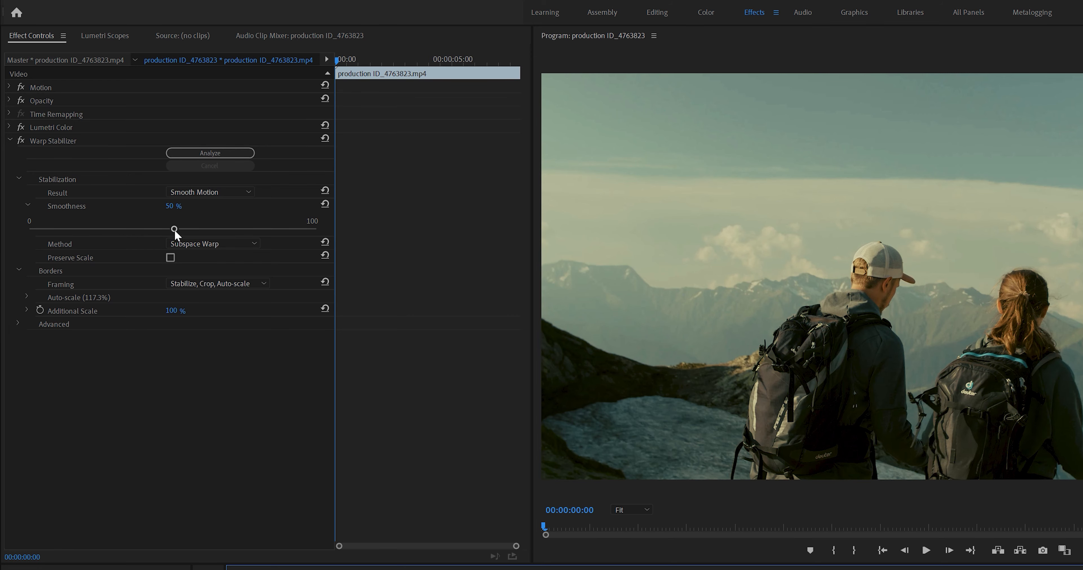
Step: Try the Position and Position, Scale, Rotation stabilization methods
left_click(215, 243)
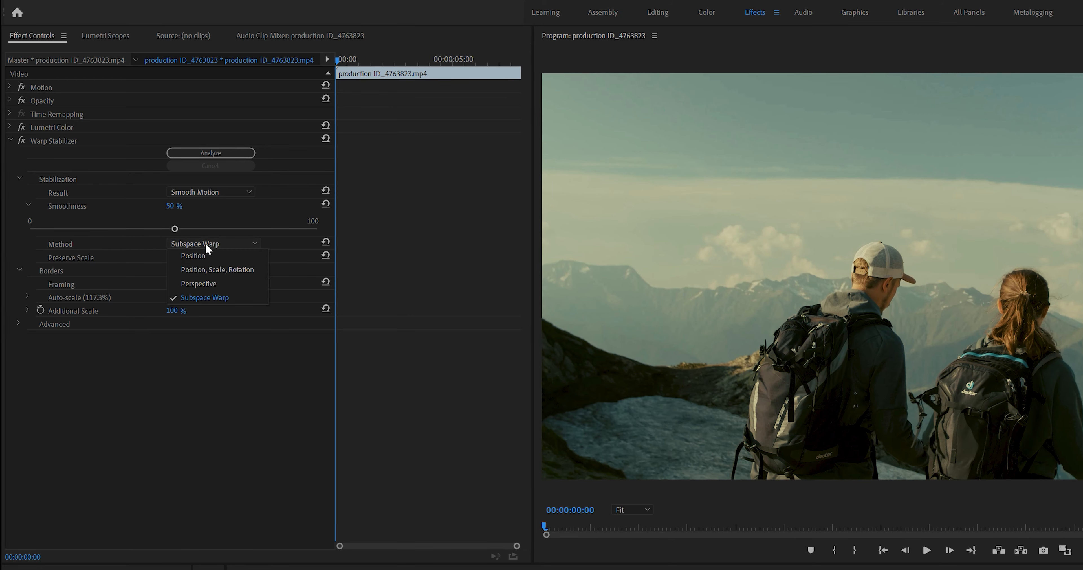
mouse_move(192, 255)
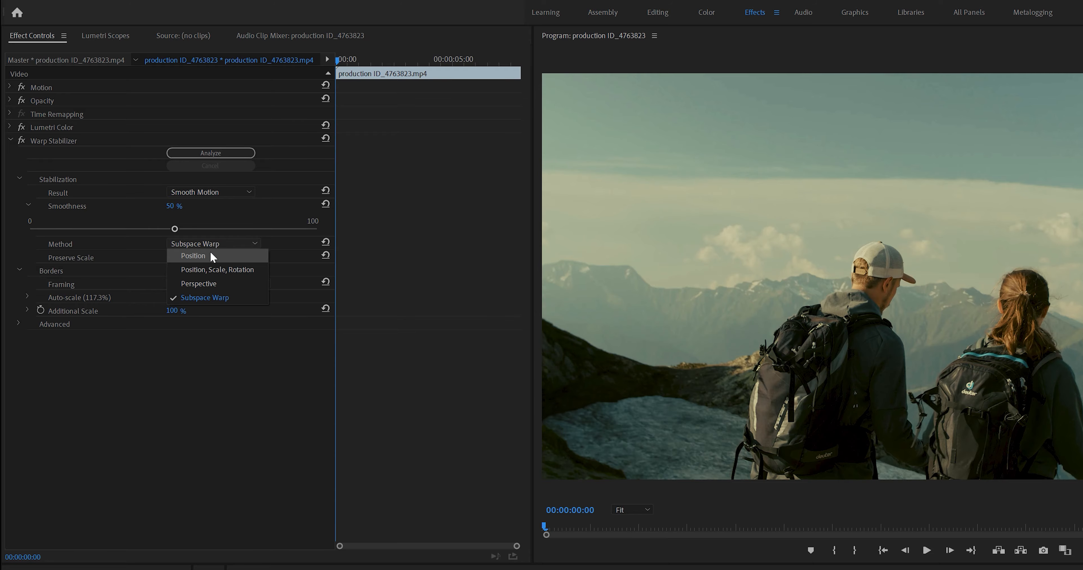
left_click(192, 255)
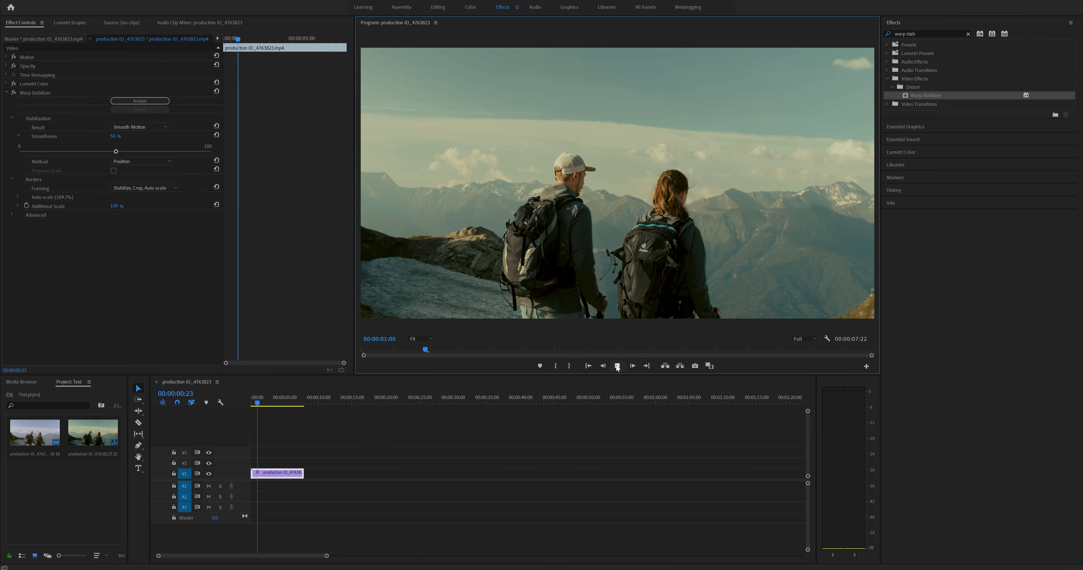
left_click(142, 161)
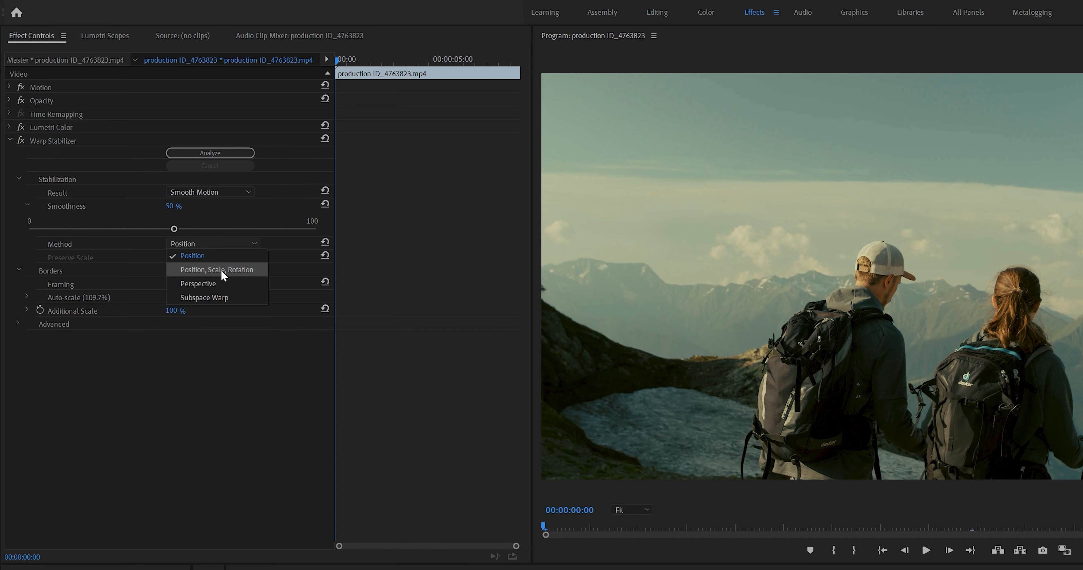
left_click(216, 269)
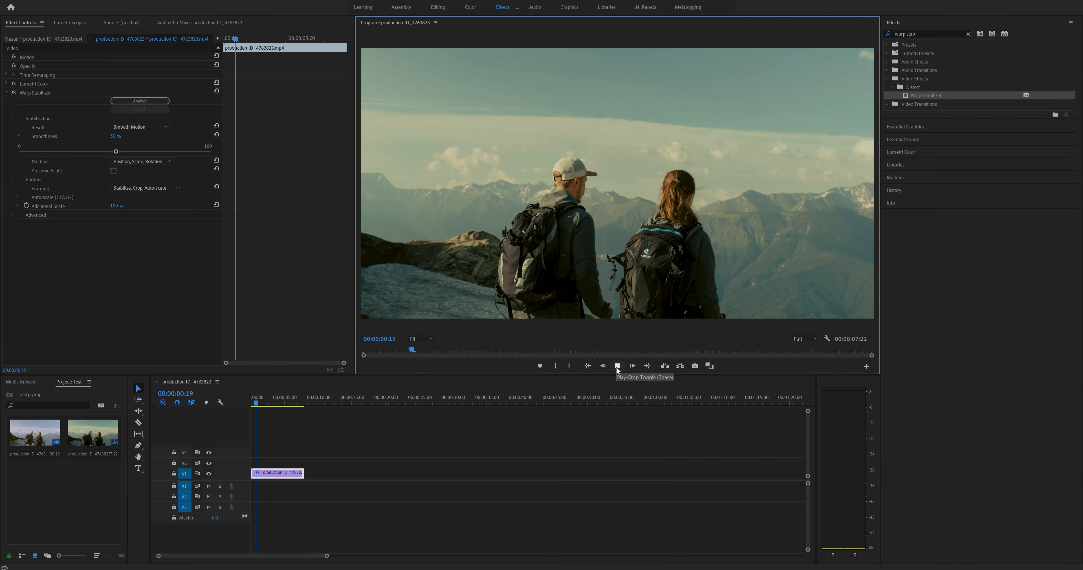
Step: Preview the result, then set the stabilization method to Subspace Warp
left_click(616, 365)
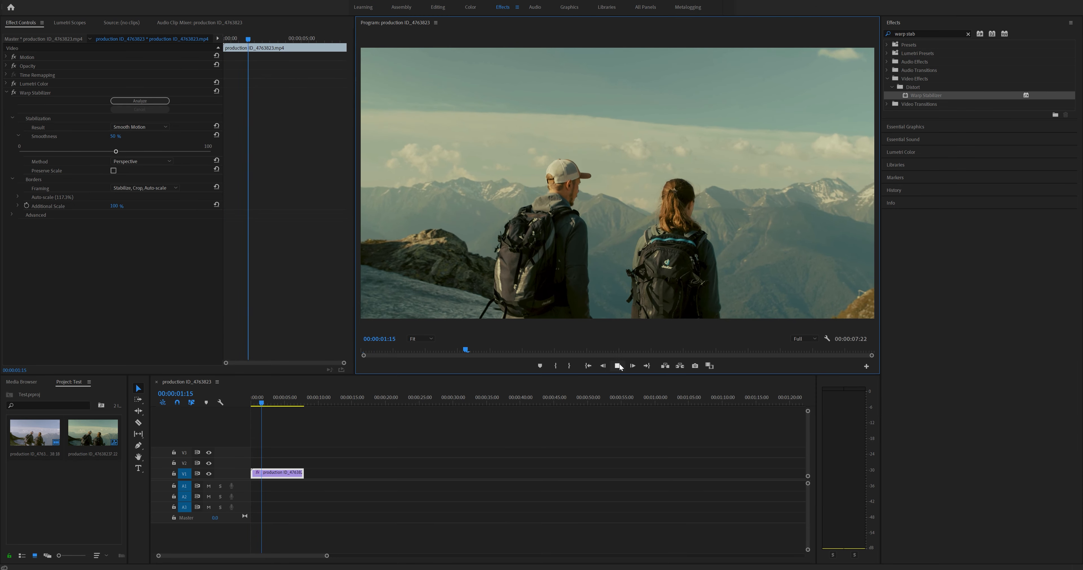
left_click(141, 160)
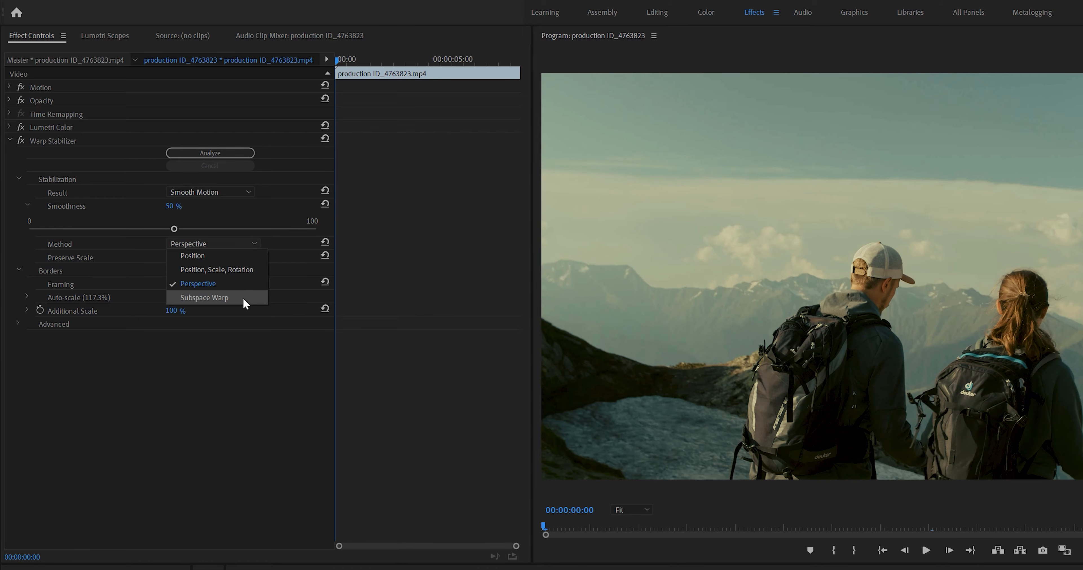
left_click(203, 297)
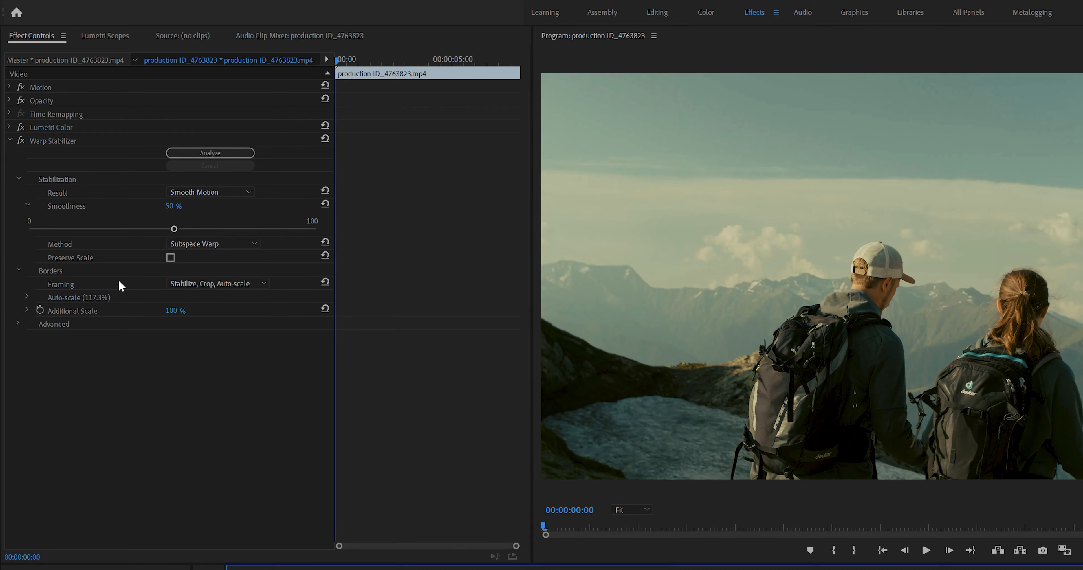
left_click(216, 283)
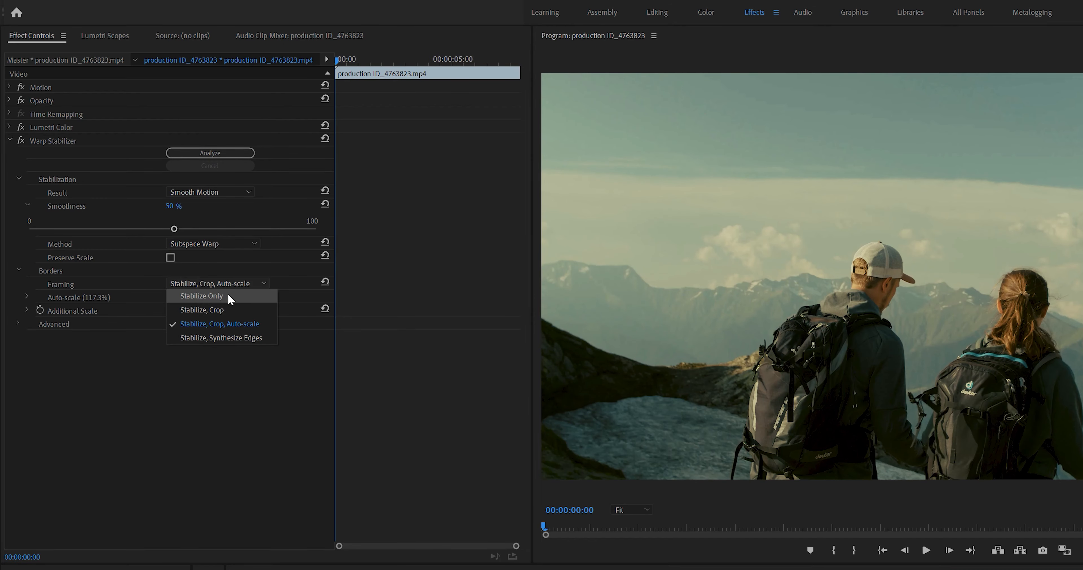
left_click(202, 295)
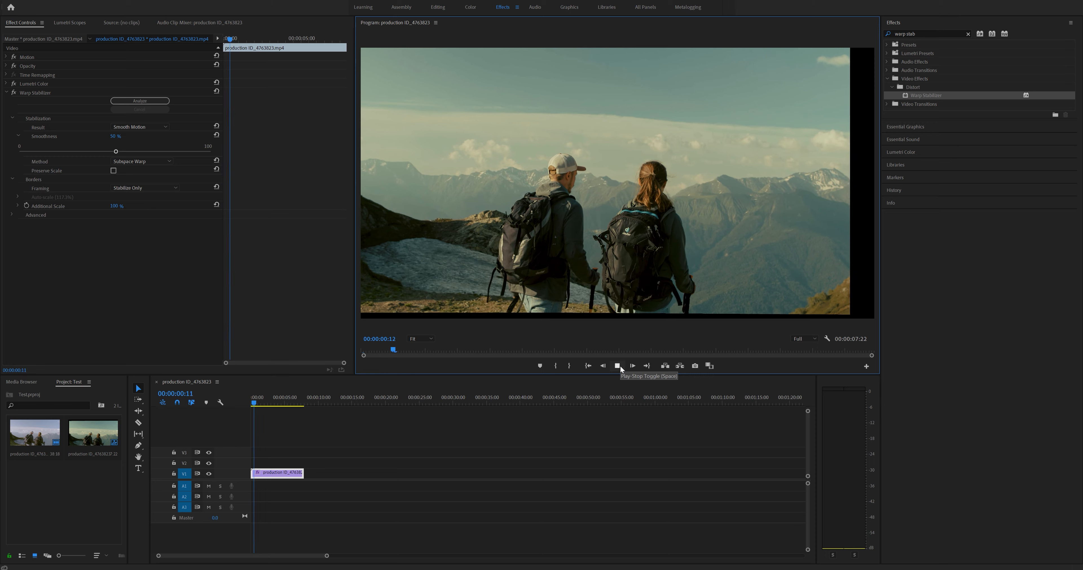
left_click(619, 365)
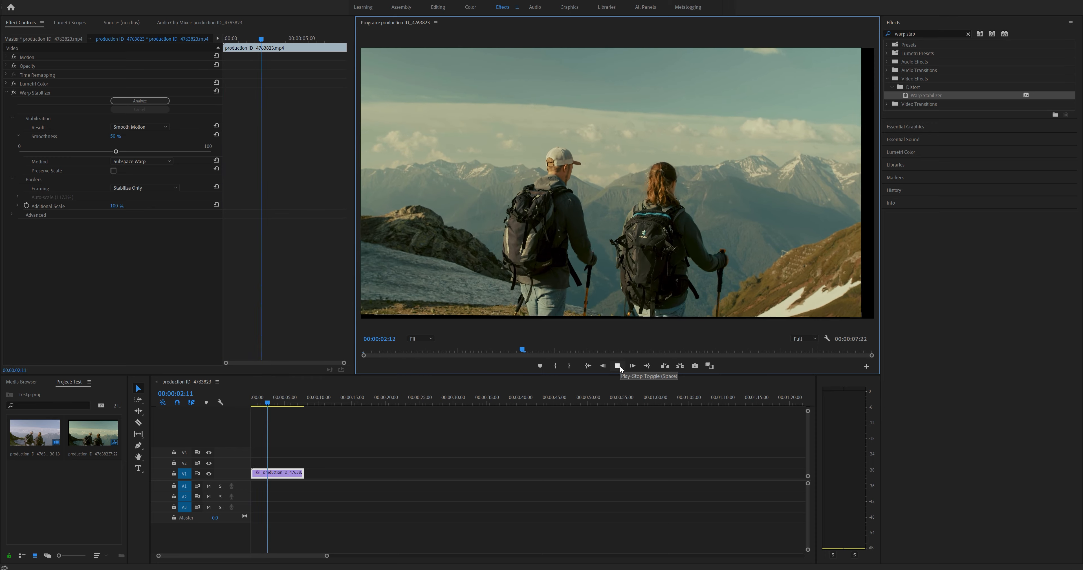
left_click(145, 187)
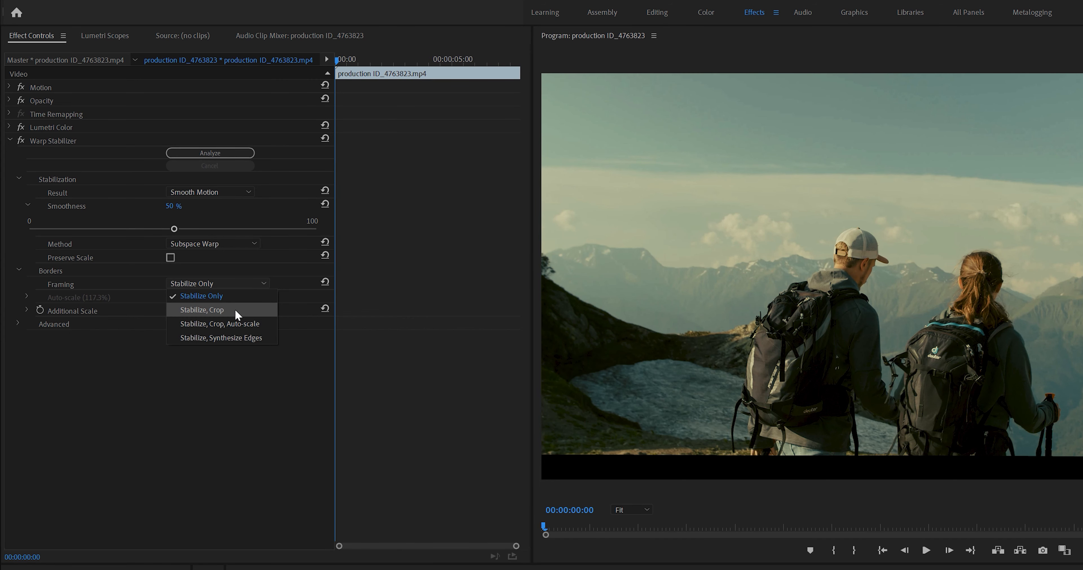
left_click(202, 310)
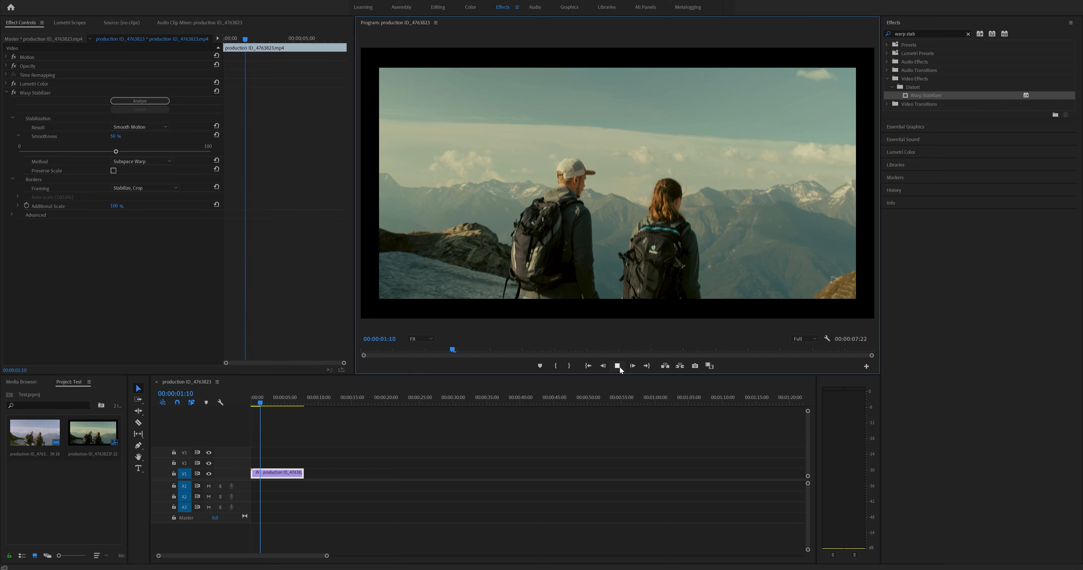
left_click(145, 187)
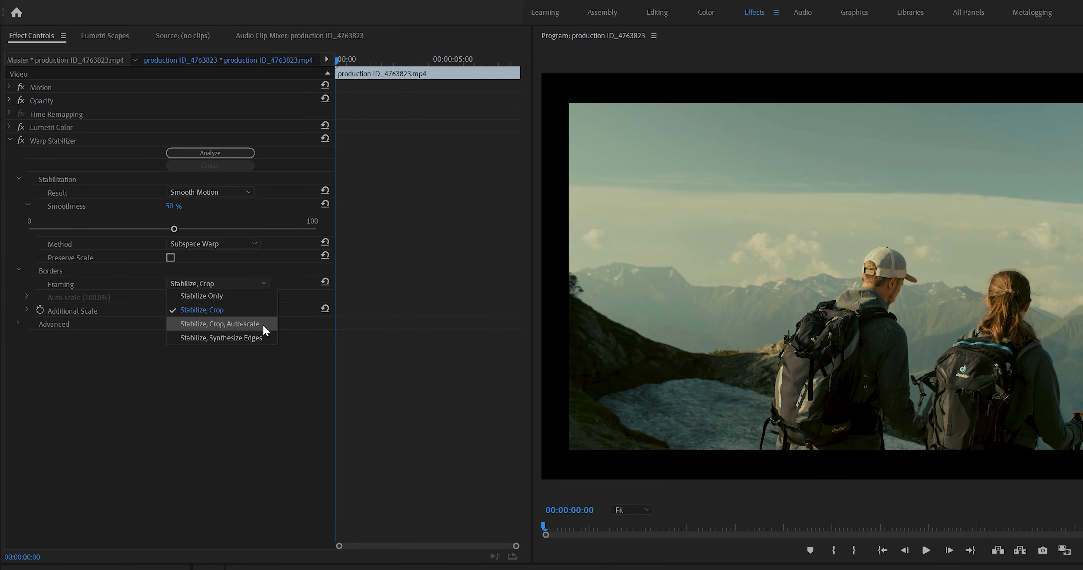
left_click(221, 324)
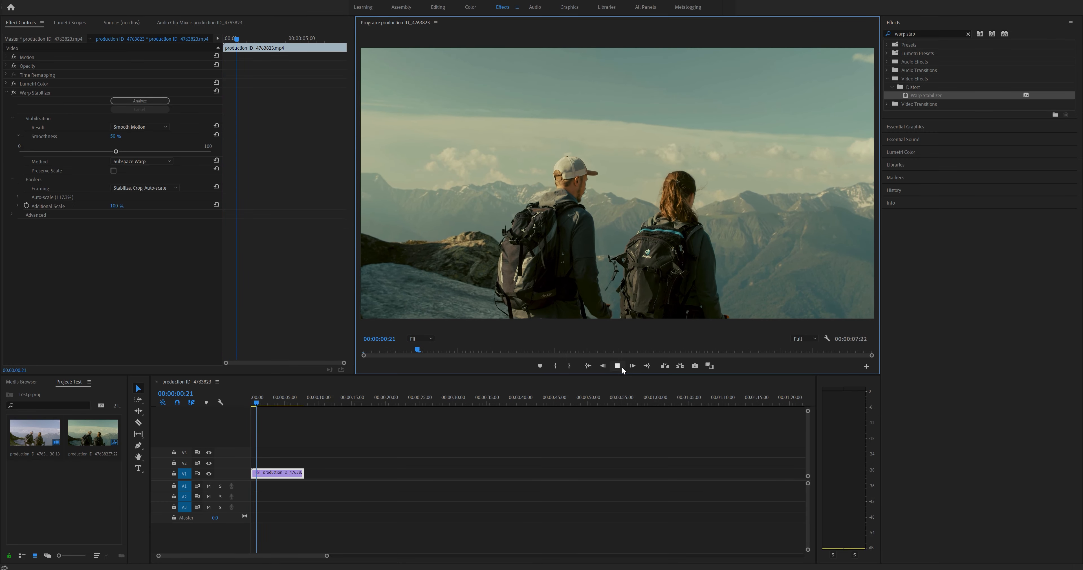
left_click(632, 364)
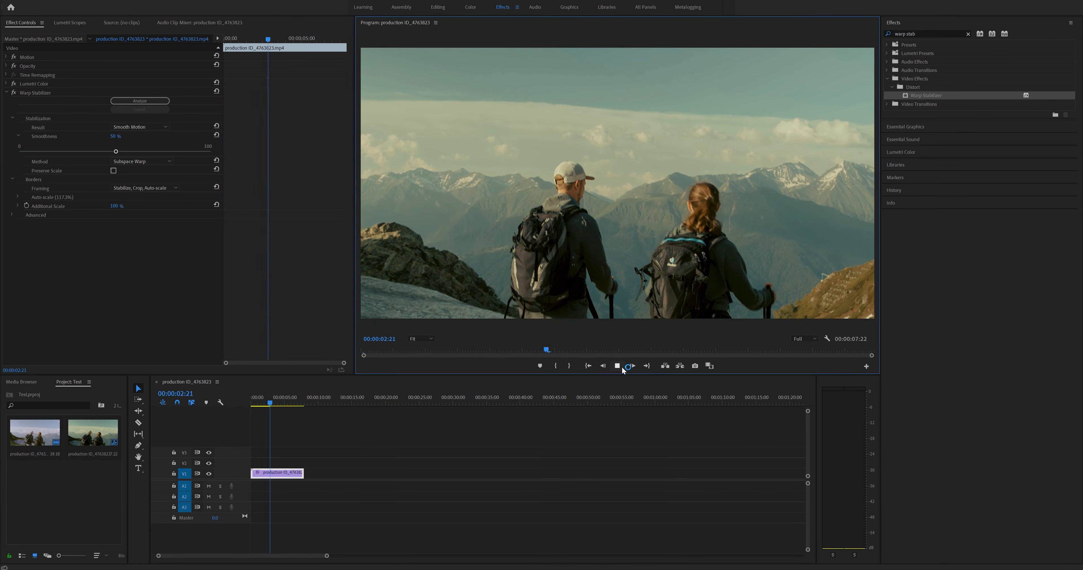
left_click(141, 188)
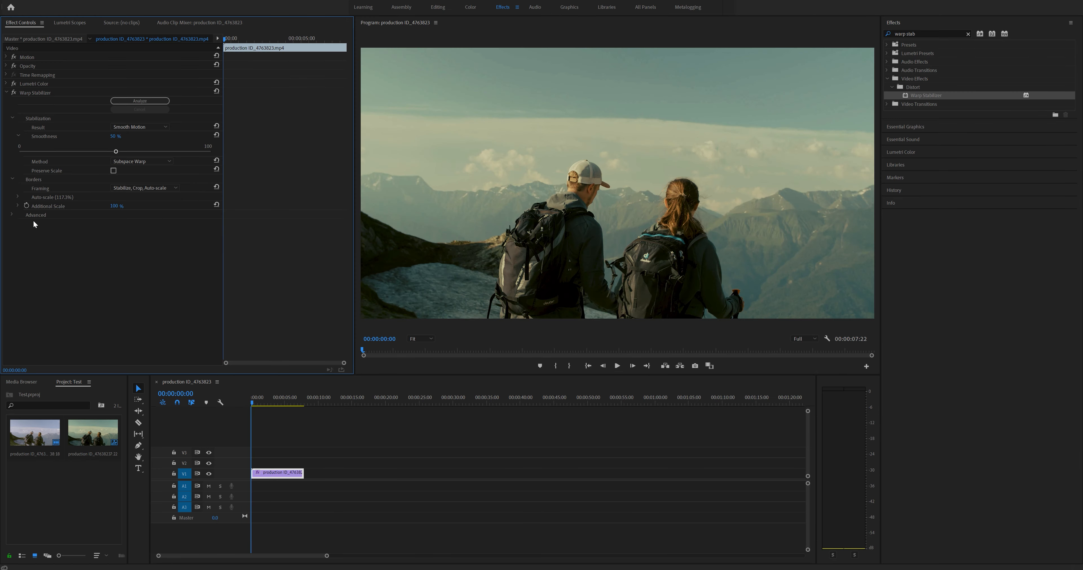
mouse_move(108, 299)
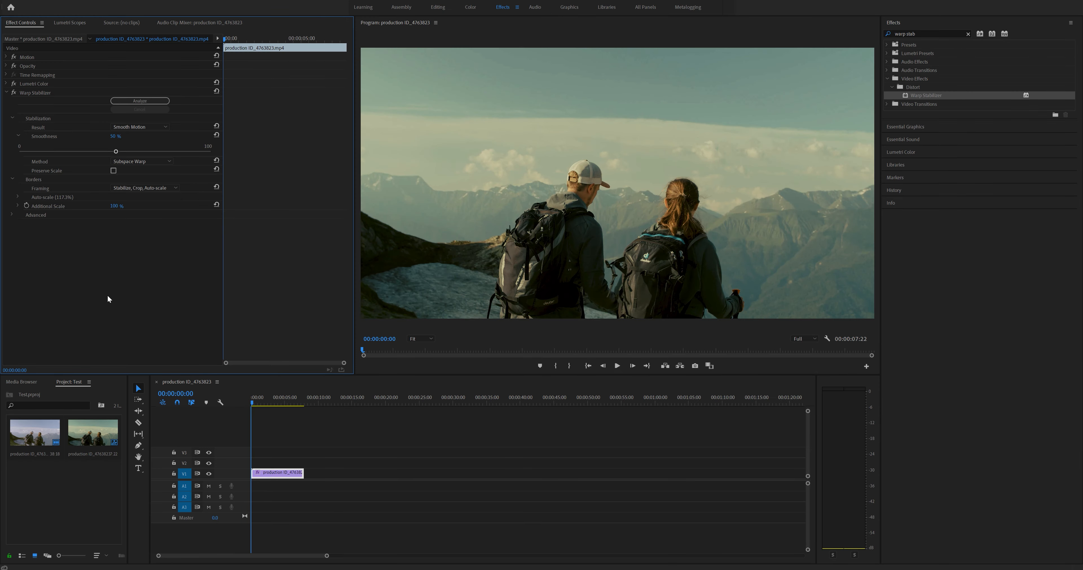
key("ctrl+s")
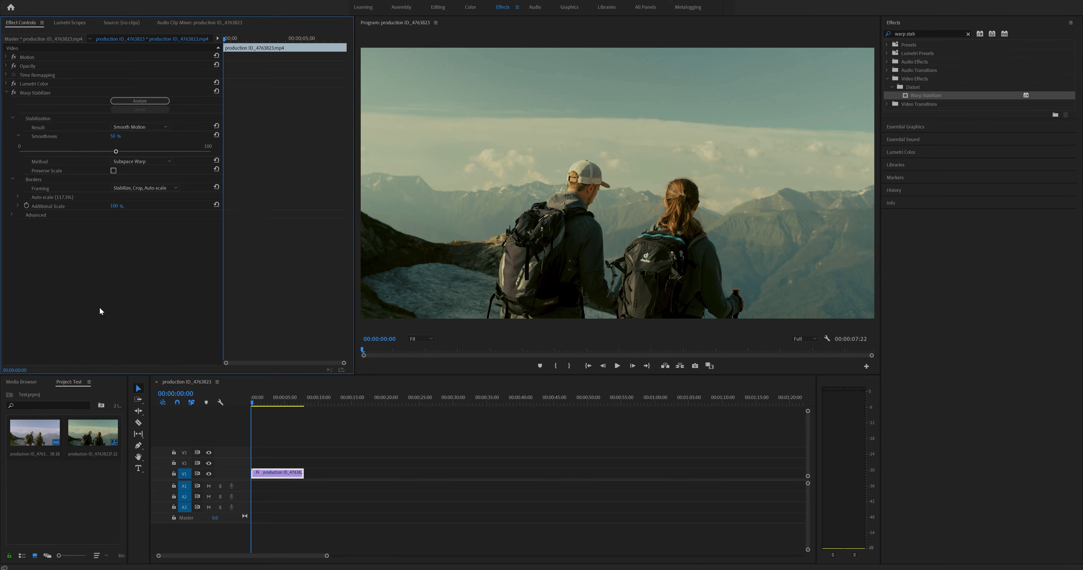
mouse_move(109, 317)
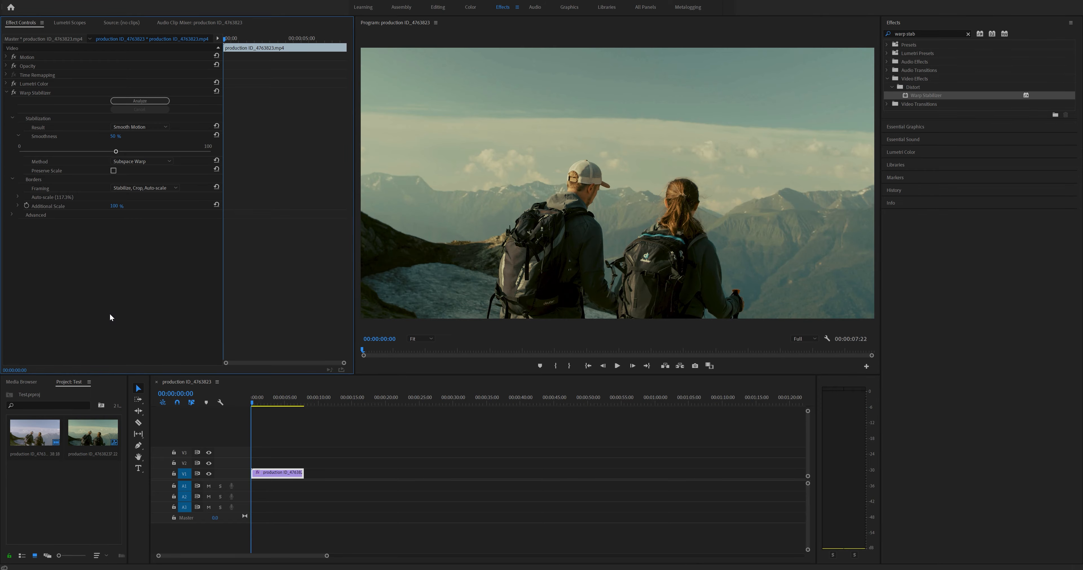